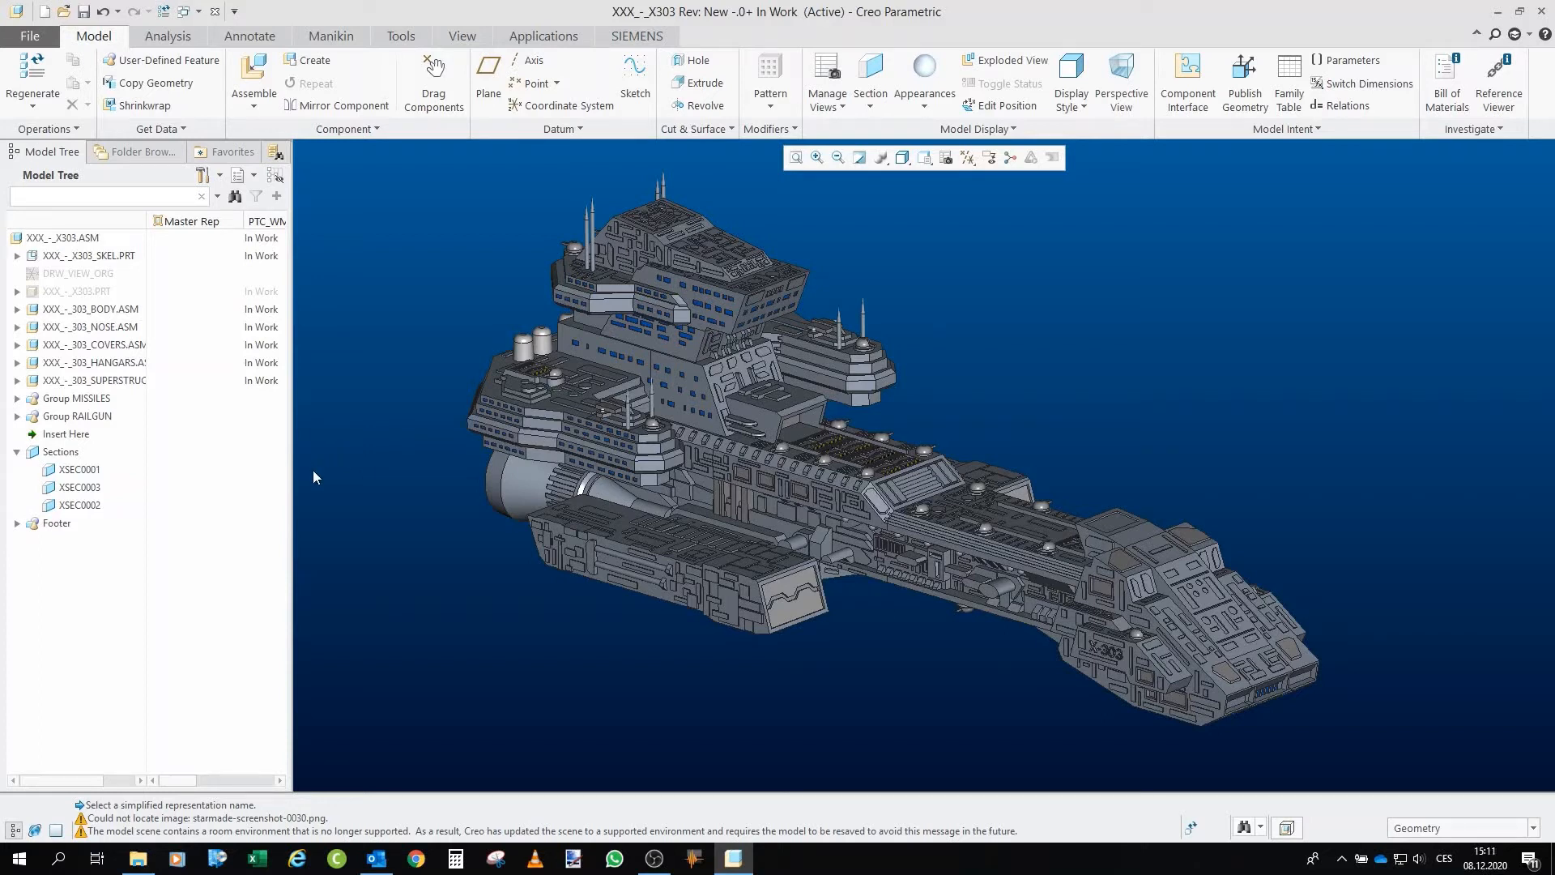
mouse_move(363, 464)
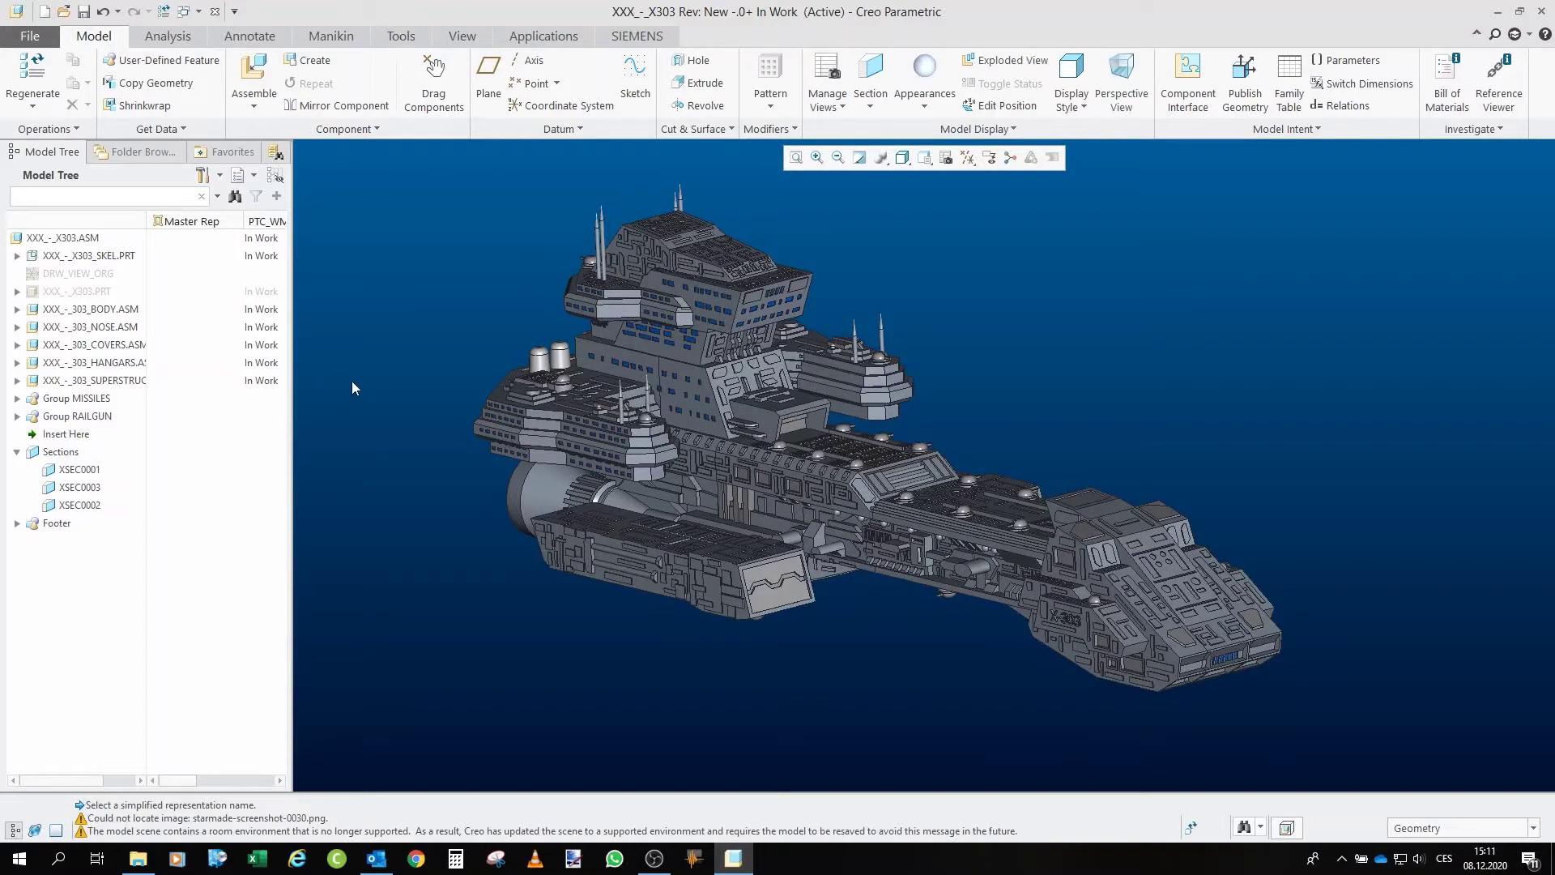
Move the X303 insert point below the nose assembly, hiding everything after body and nose
left_click(66, 434)
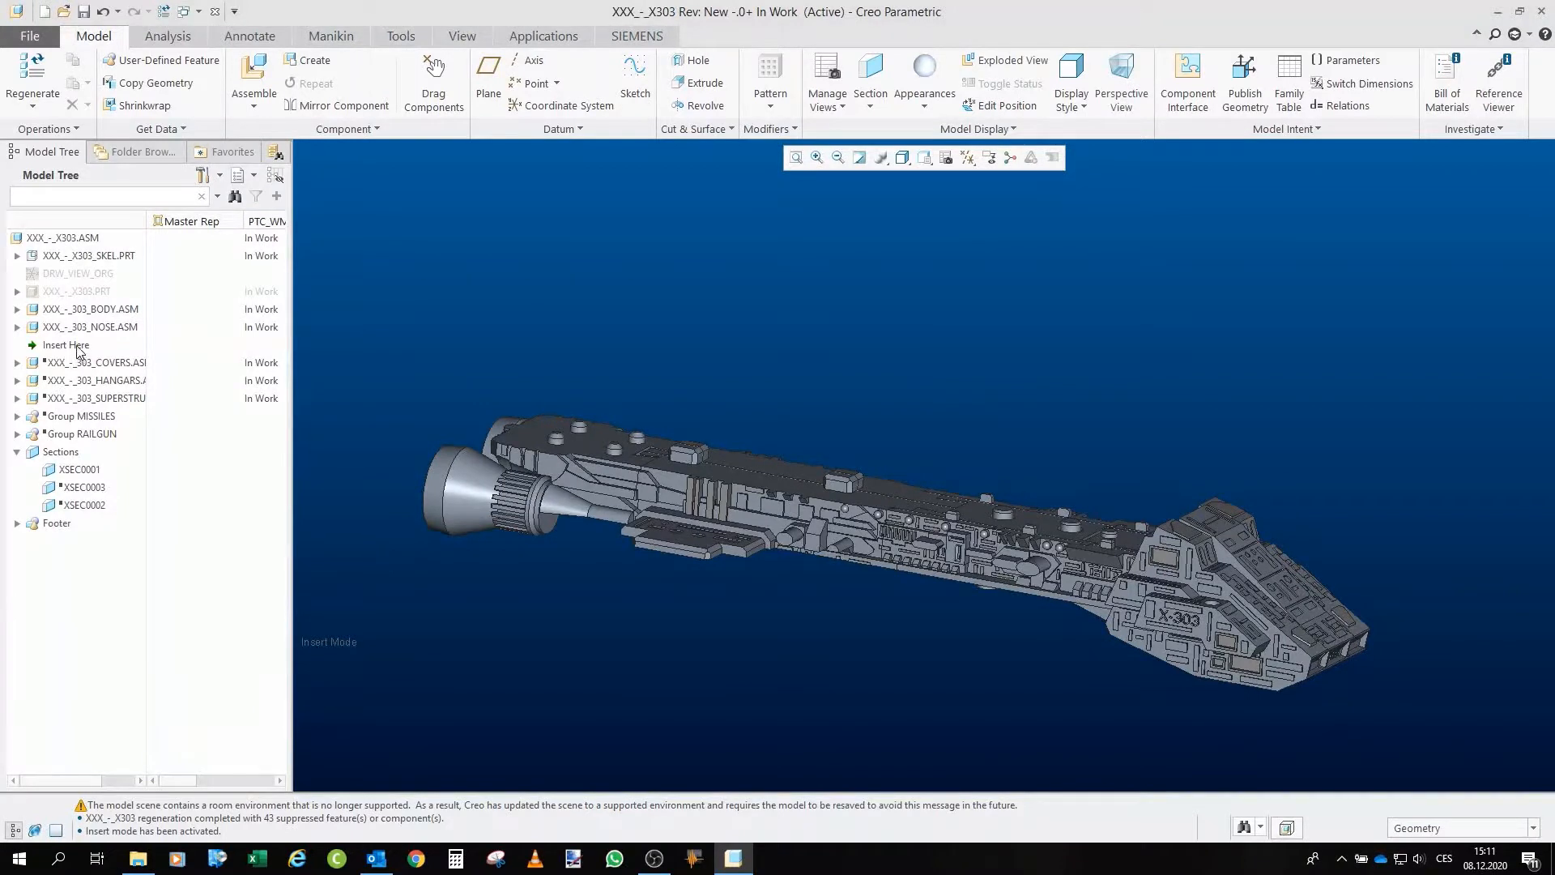
Restore the covers sub-assembly into the ship and begin opening BODY.ASM separately
left_click(65, 343)
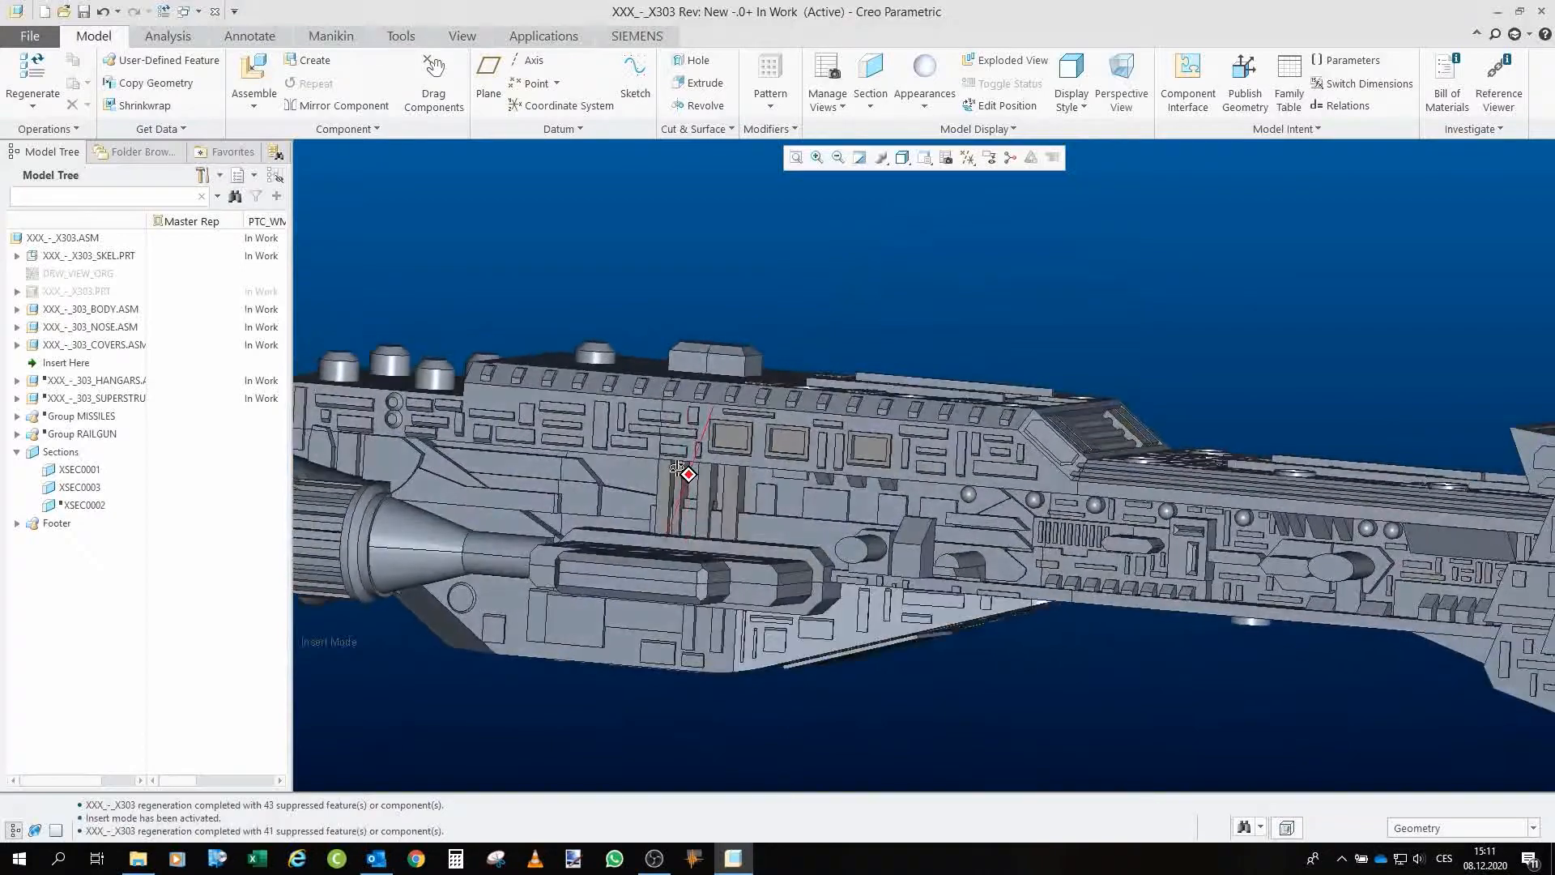
left_click_drag(683, 471, 763, 525)
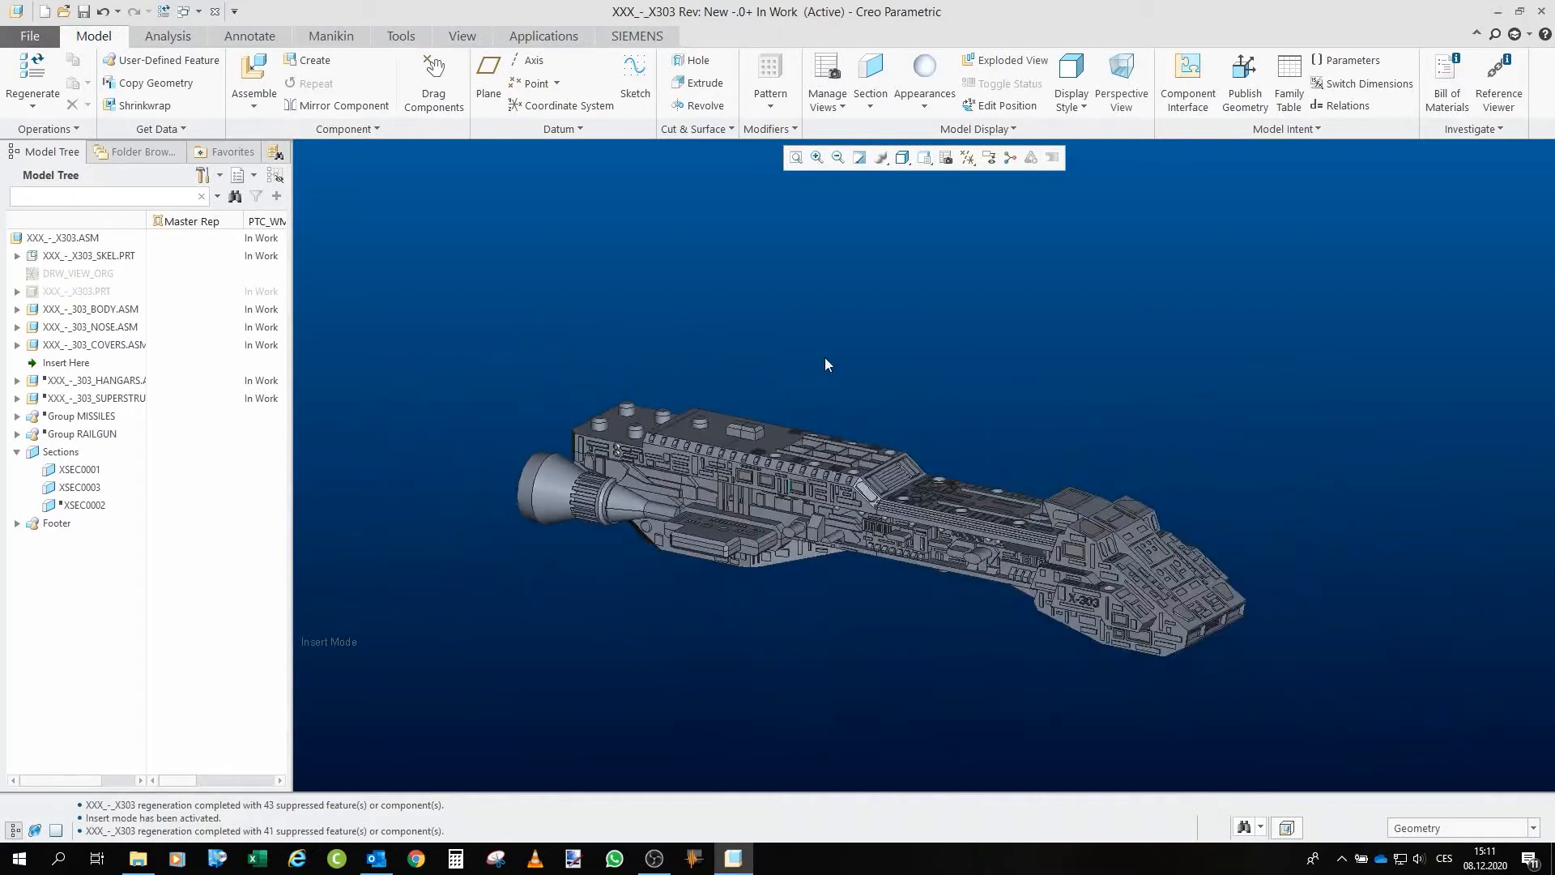
left_click(91, 307)
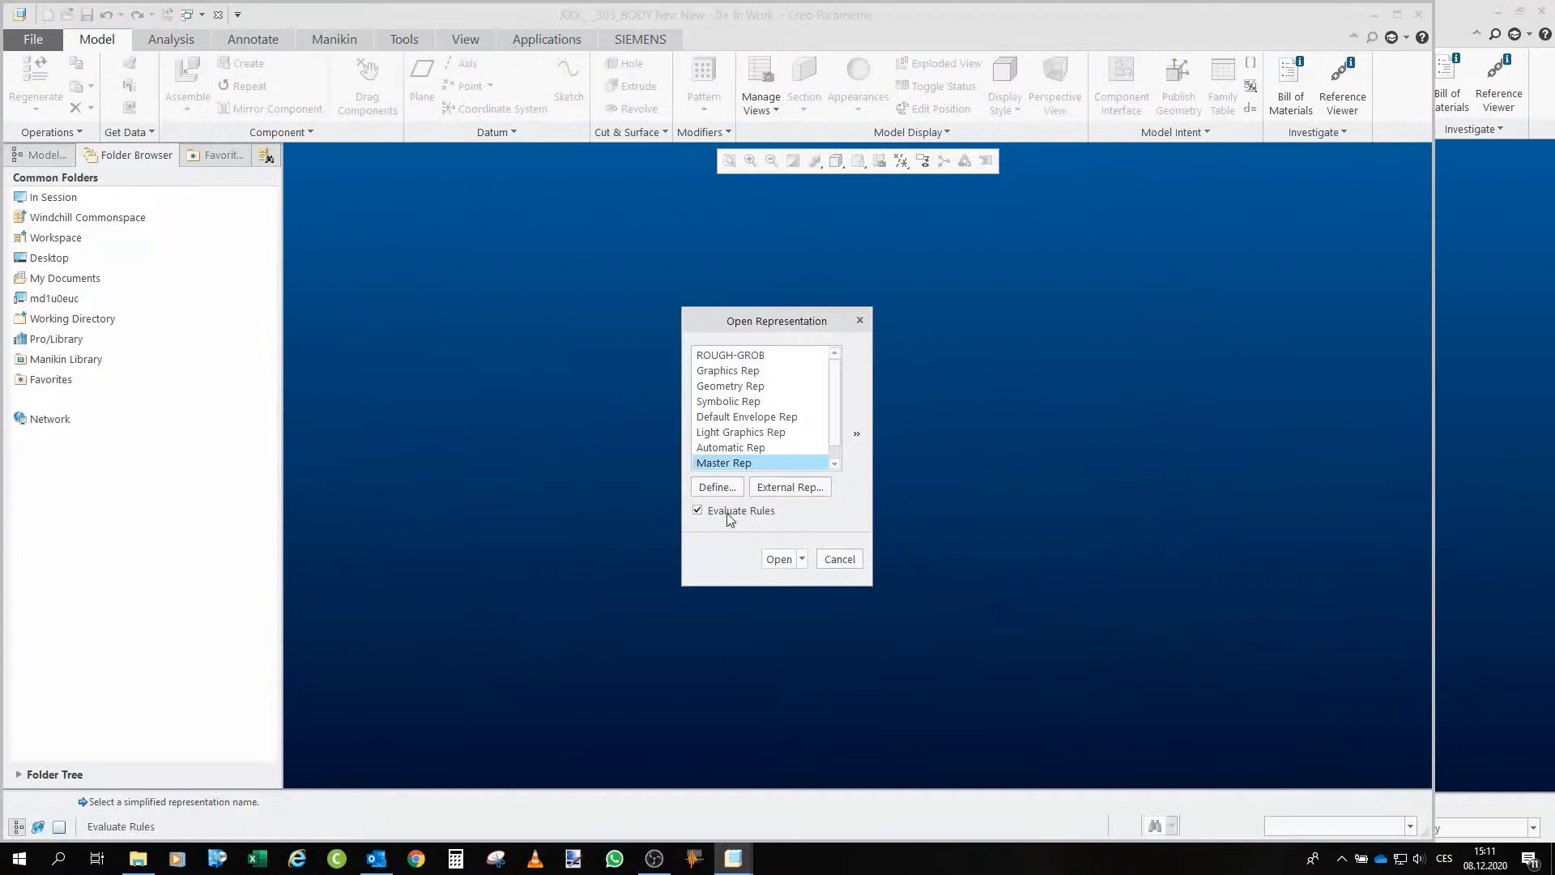
Open BODY.ASM in Master Rep, keeping its insert point above Group CONNECTOR
left_click(777, 559)
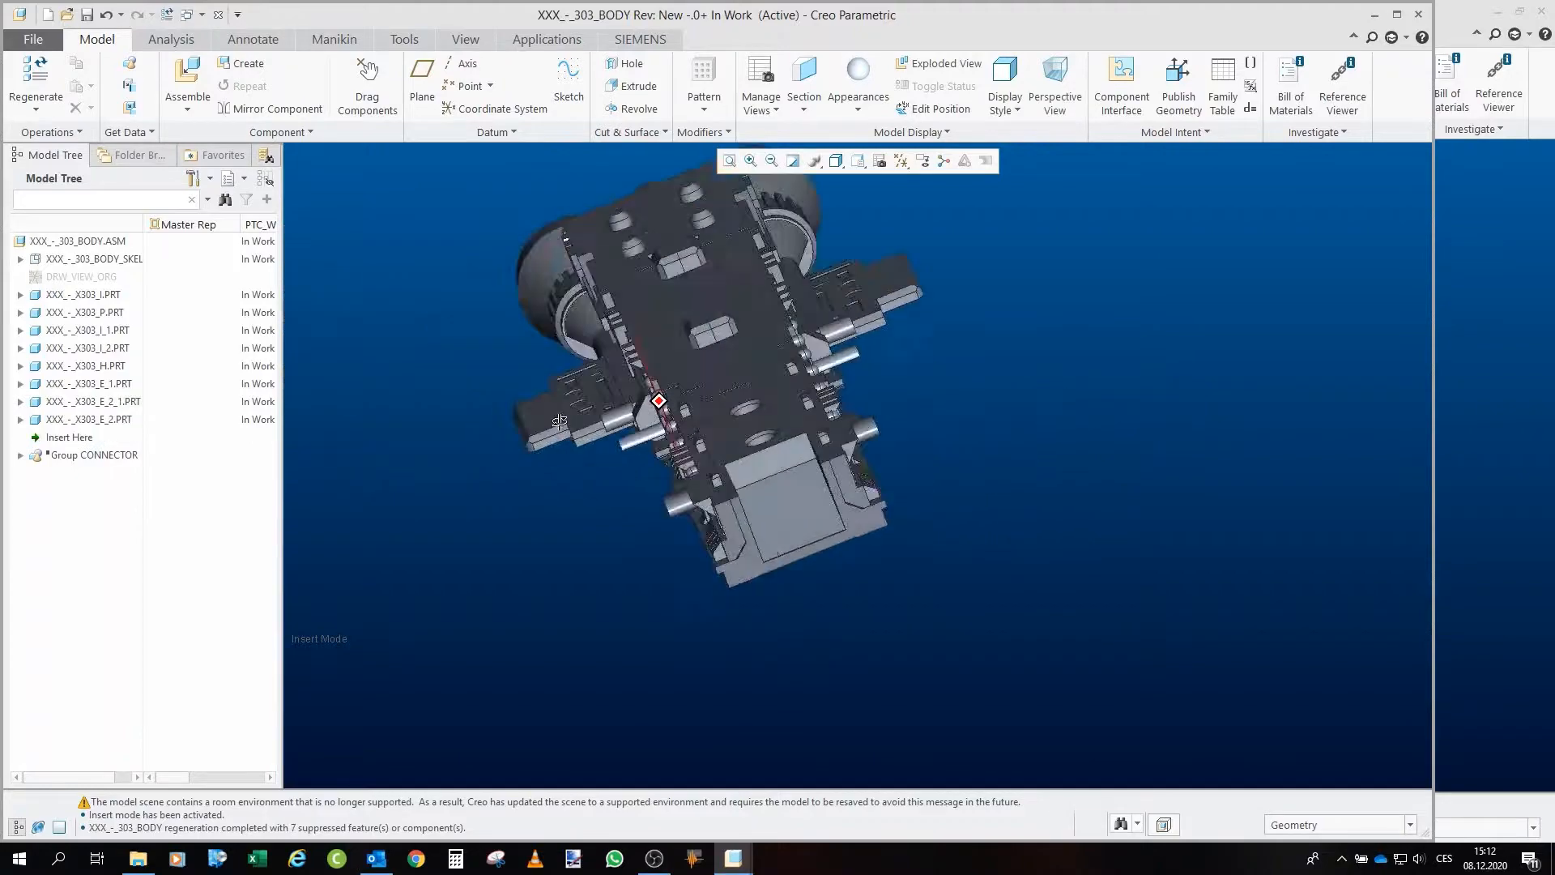
Restore Group CONNECTOR in the body, expand its part list, and inspect the body from side and top
left_click_drag(658, 400, 783, 458)
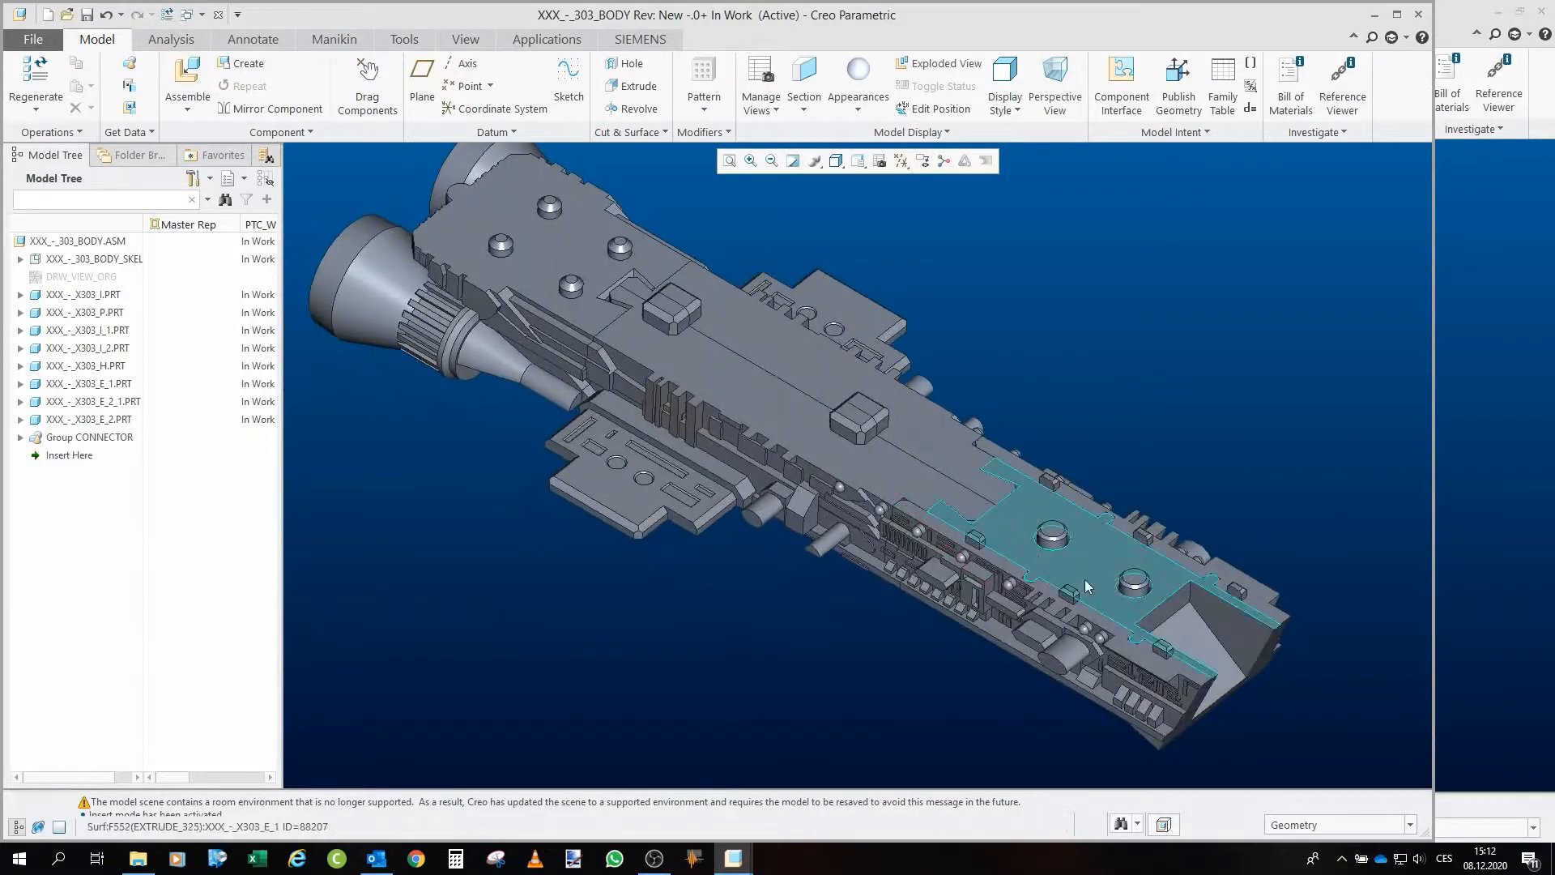
left_click_drag(1085, 584, 722, 605)
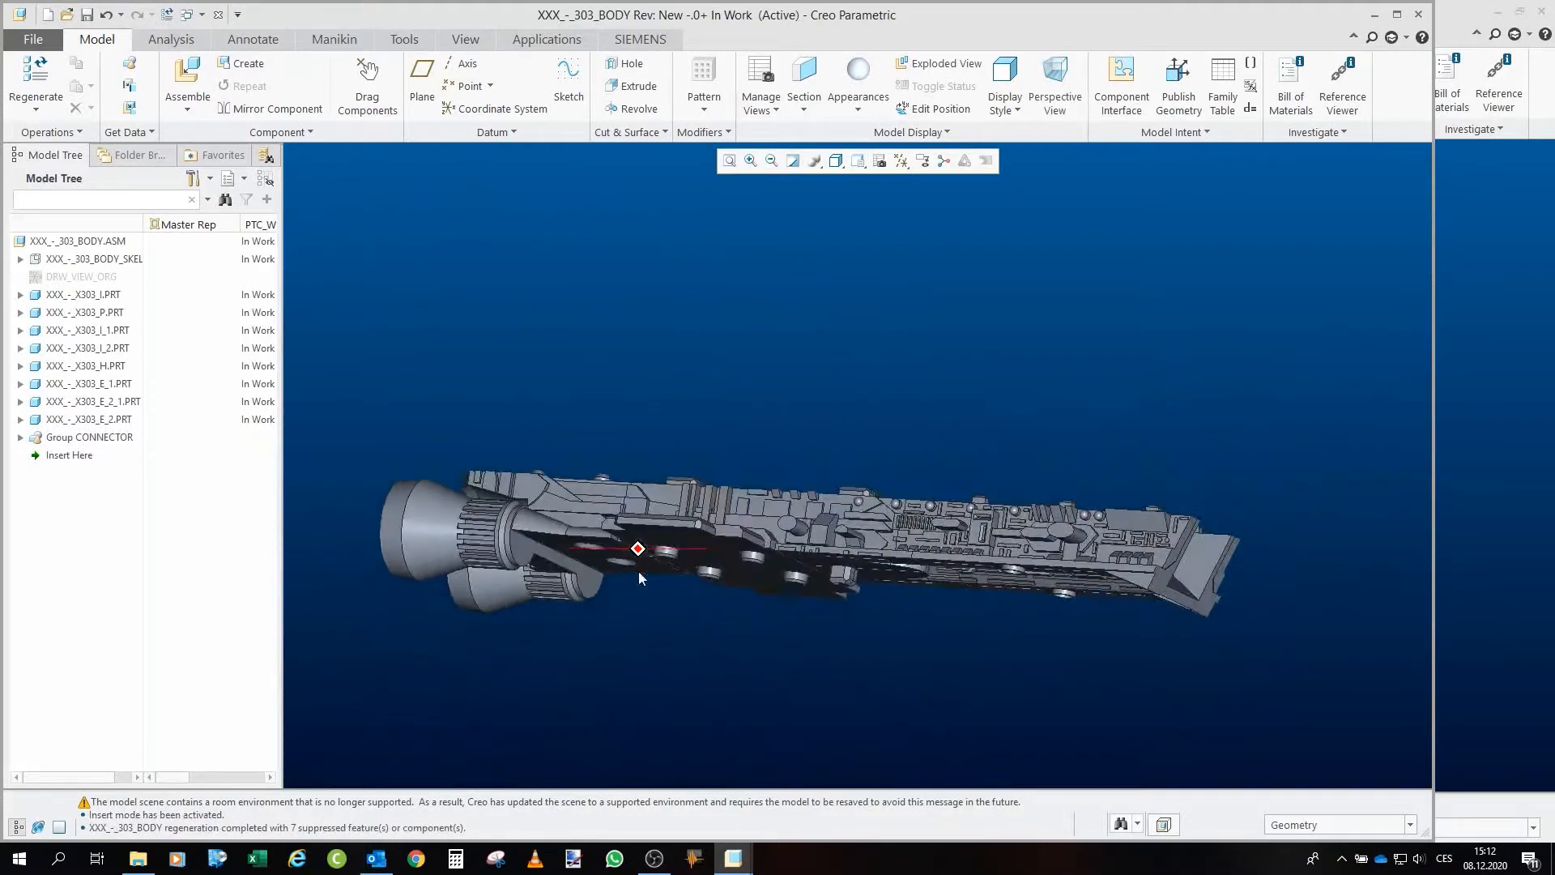
left_click(19, 438)
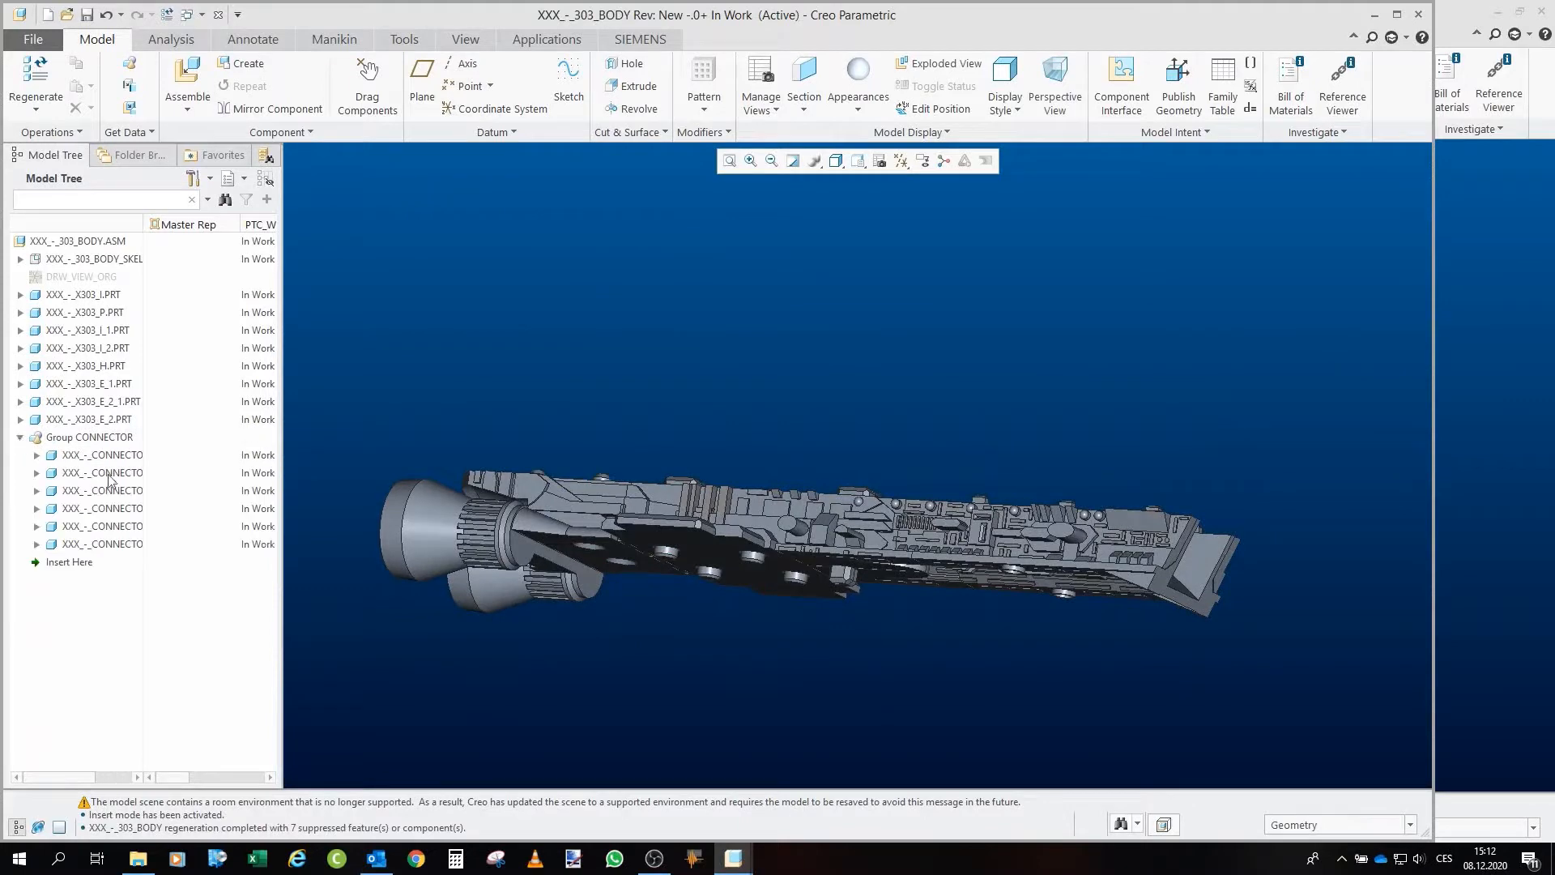
left_click(102, 473)
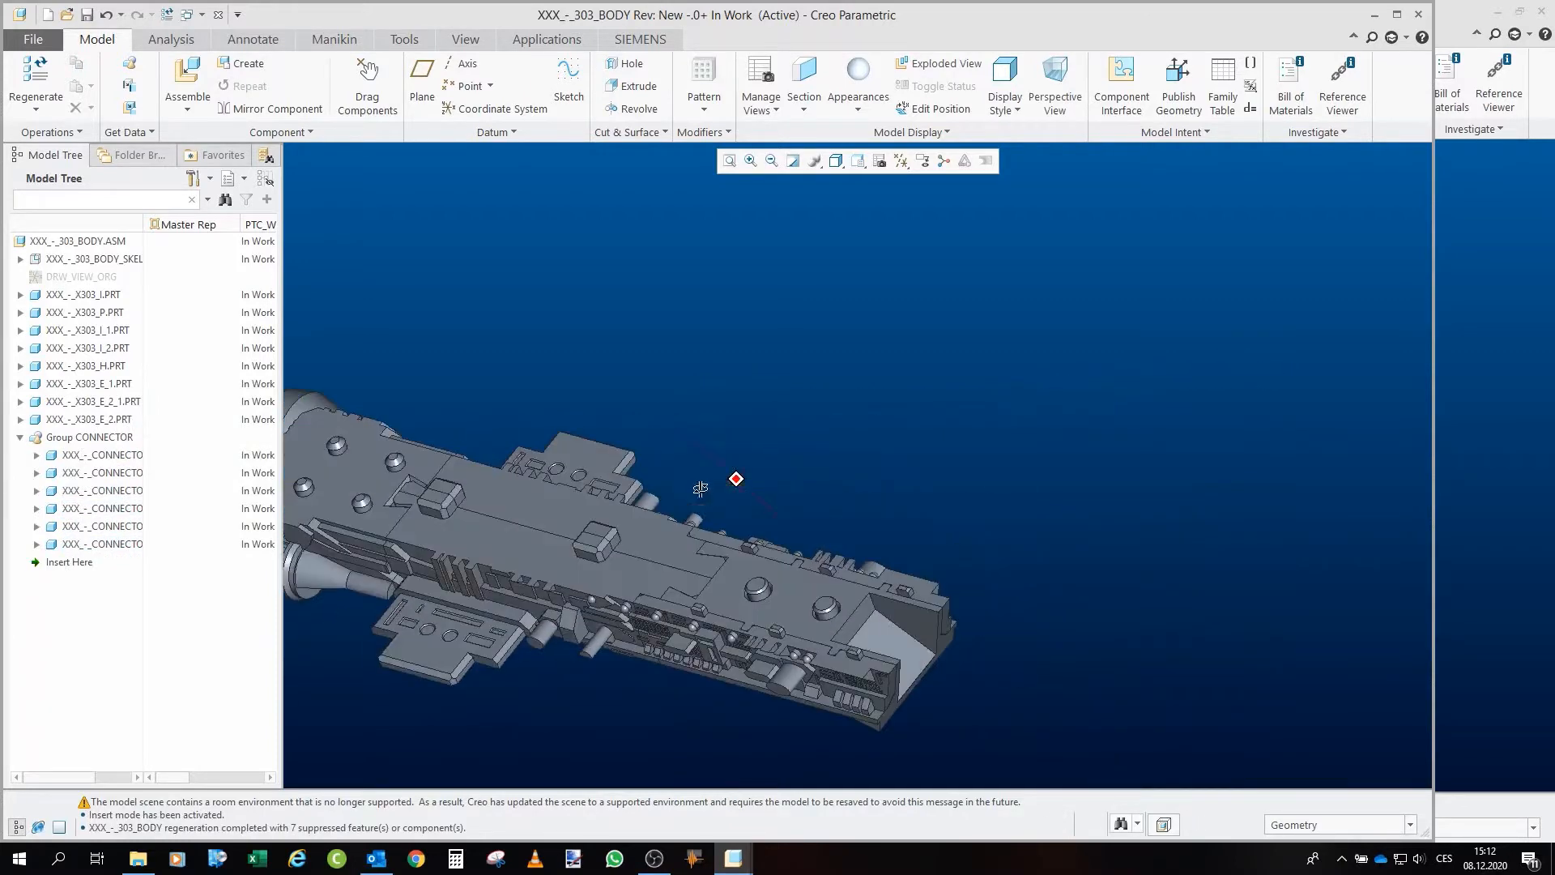
left_click_drag(700, 487, 783, 459)
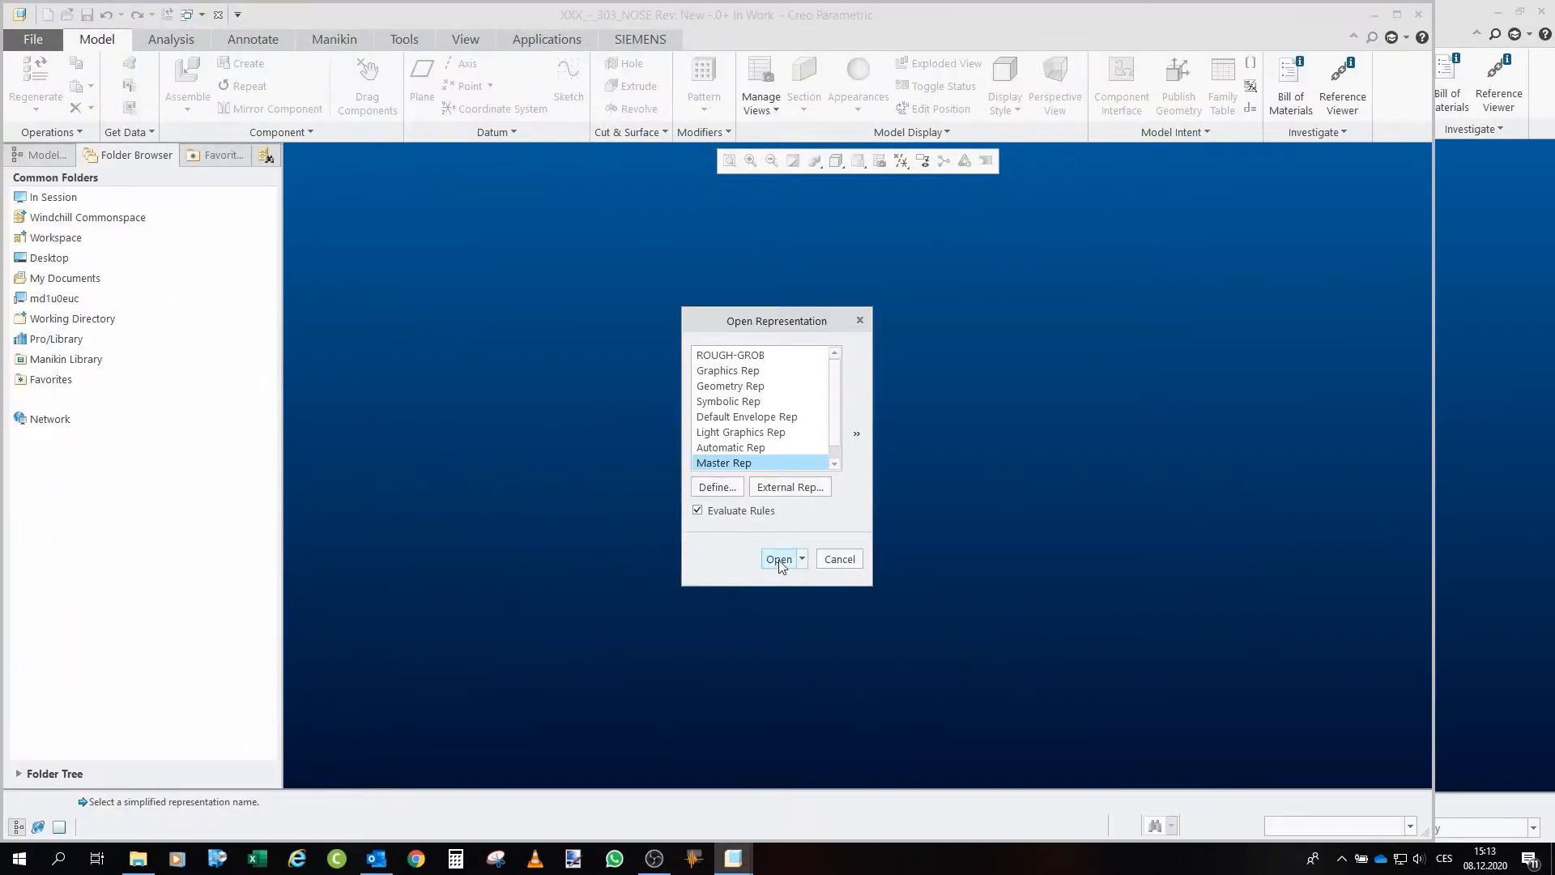
Open NOSE.ASM in Master Rep and roll its parts forward one by one, then return to X303.ASM
left_click(778, 559)
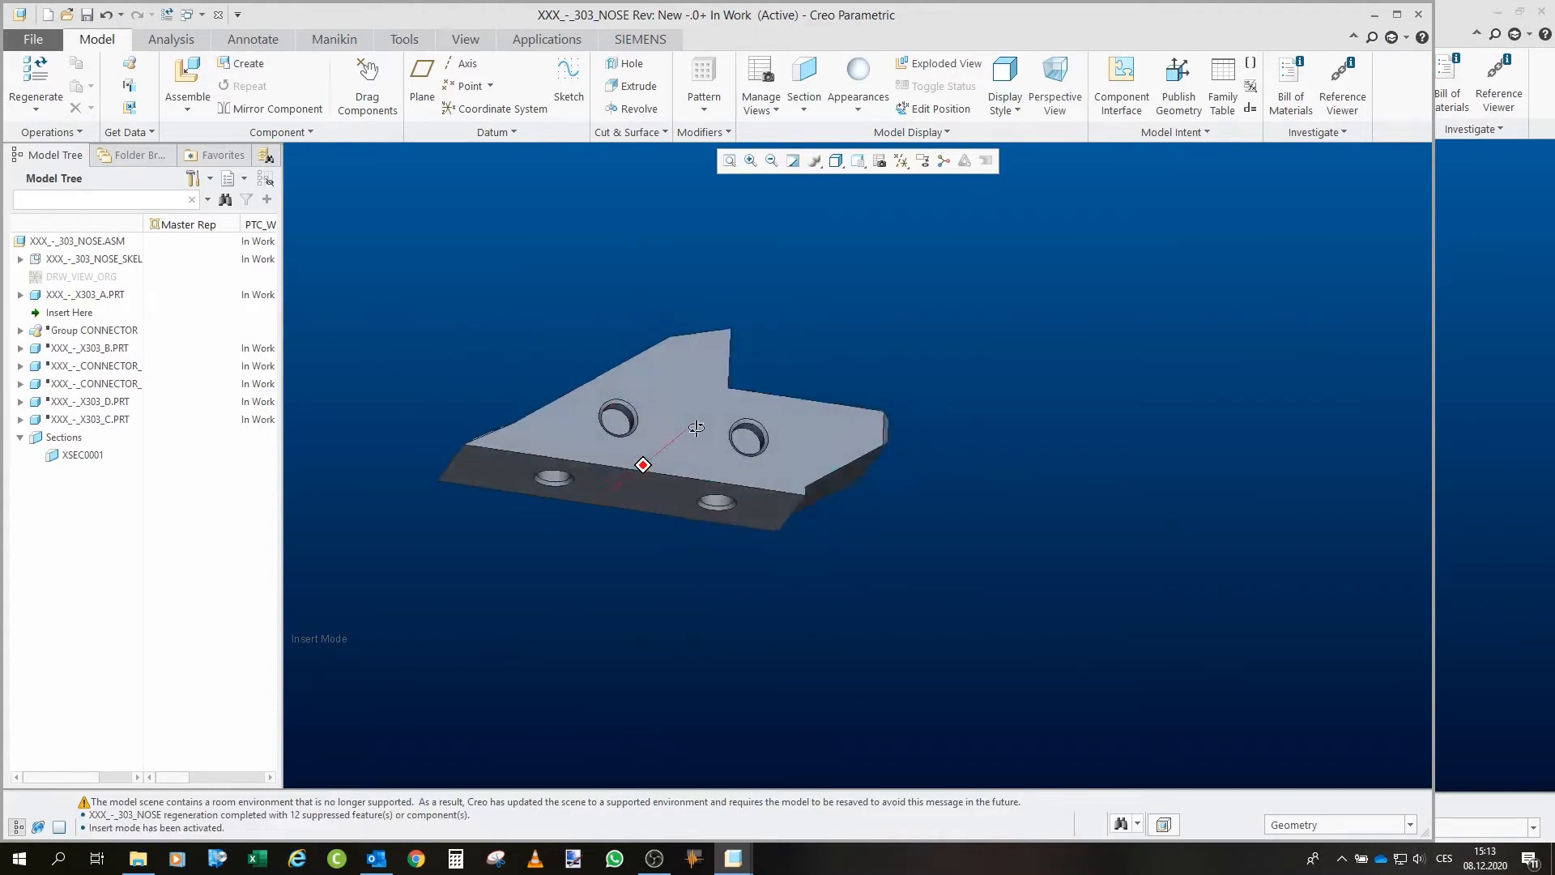
left_click(68, 313)
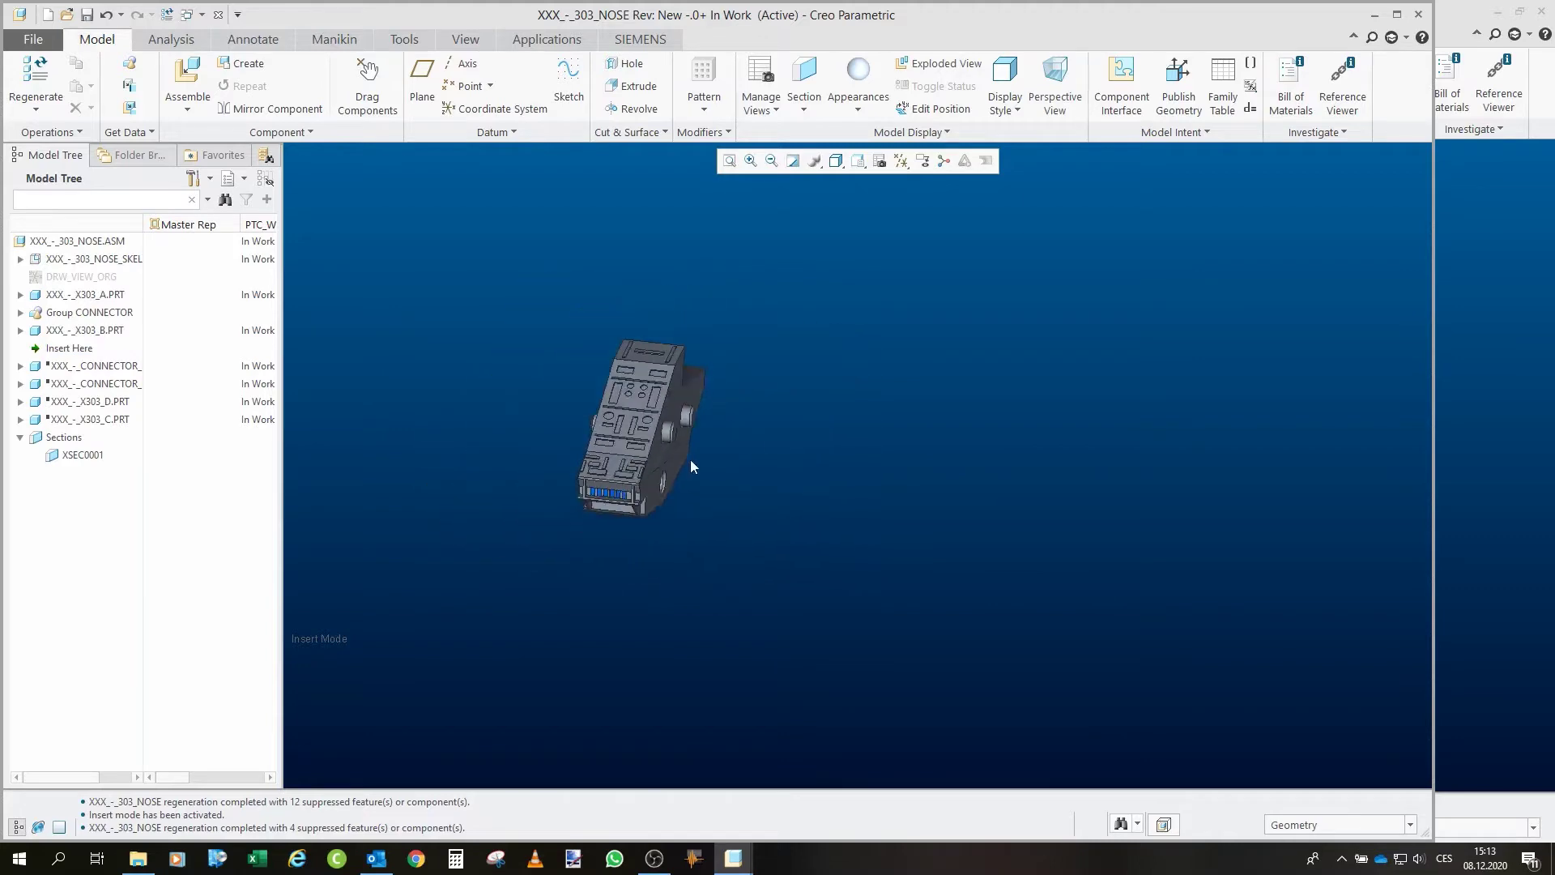
left_click(68, 346)
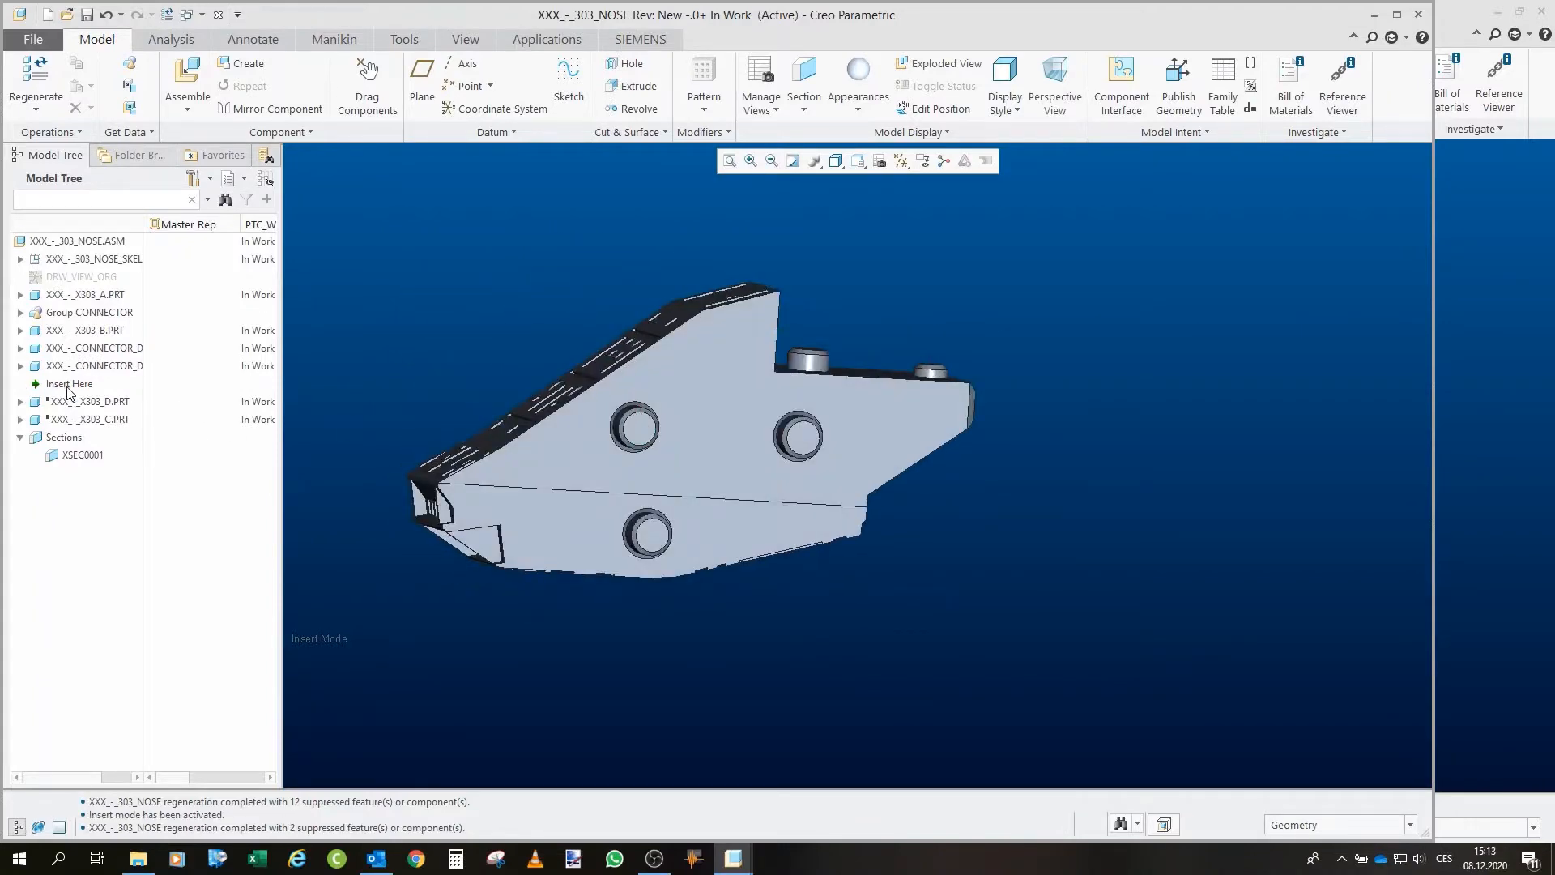
left_click(70, 382)
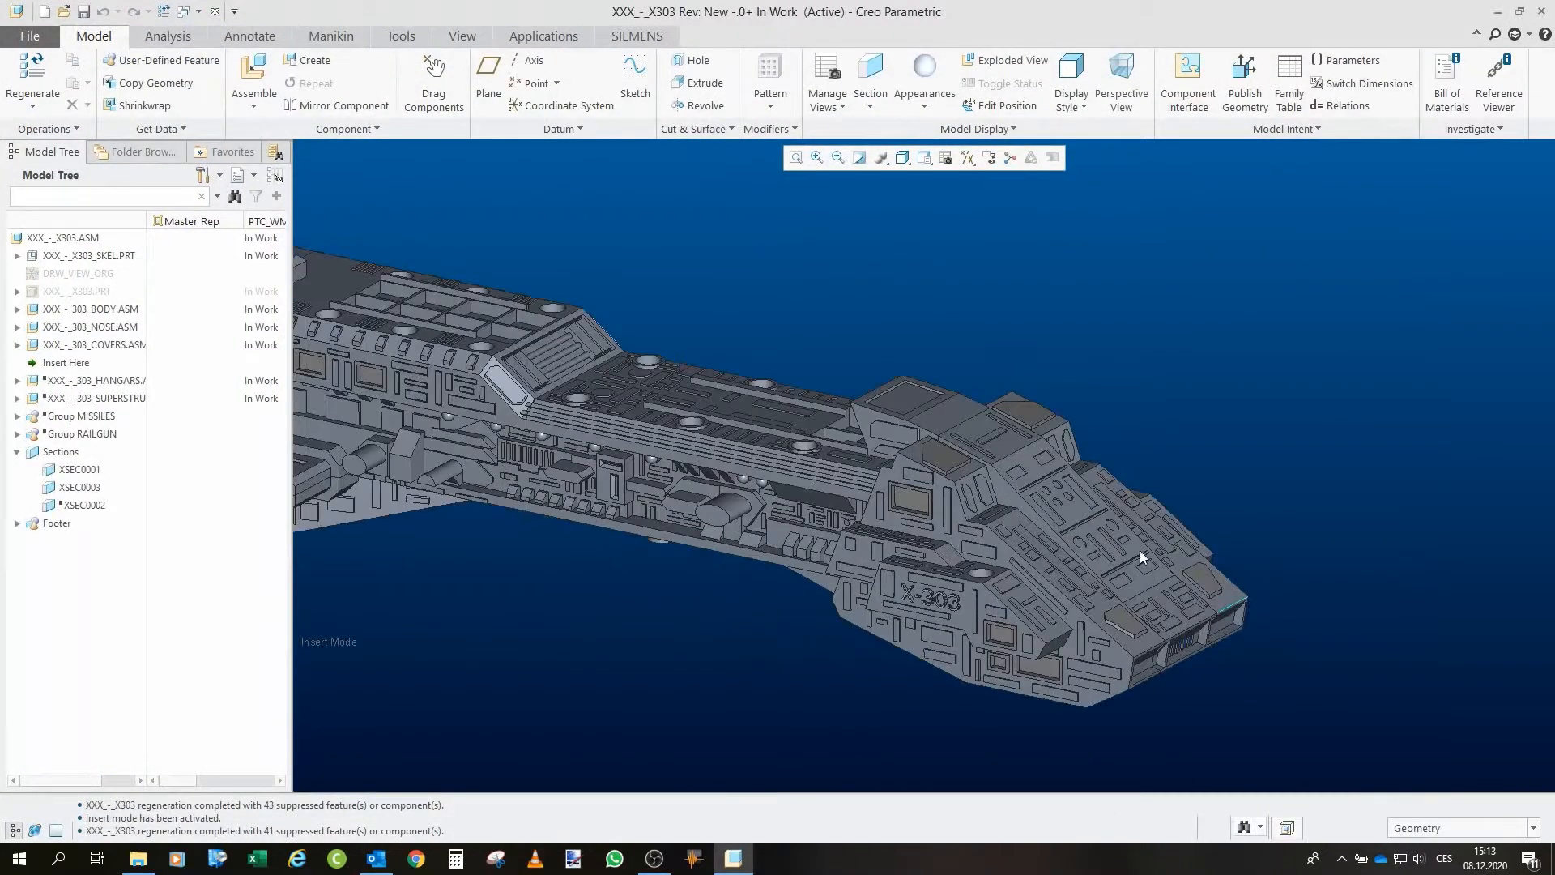
Open XXX_-_303_COVERS.ASM in its own window and inspect its cover parts from another angle
left_click(65, 363)
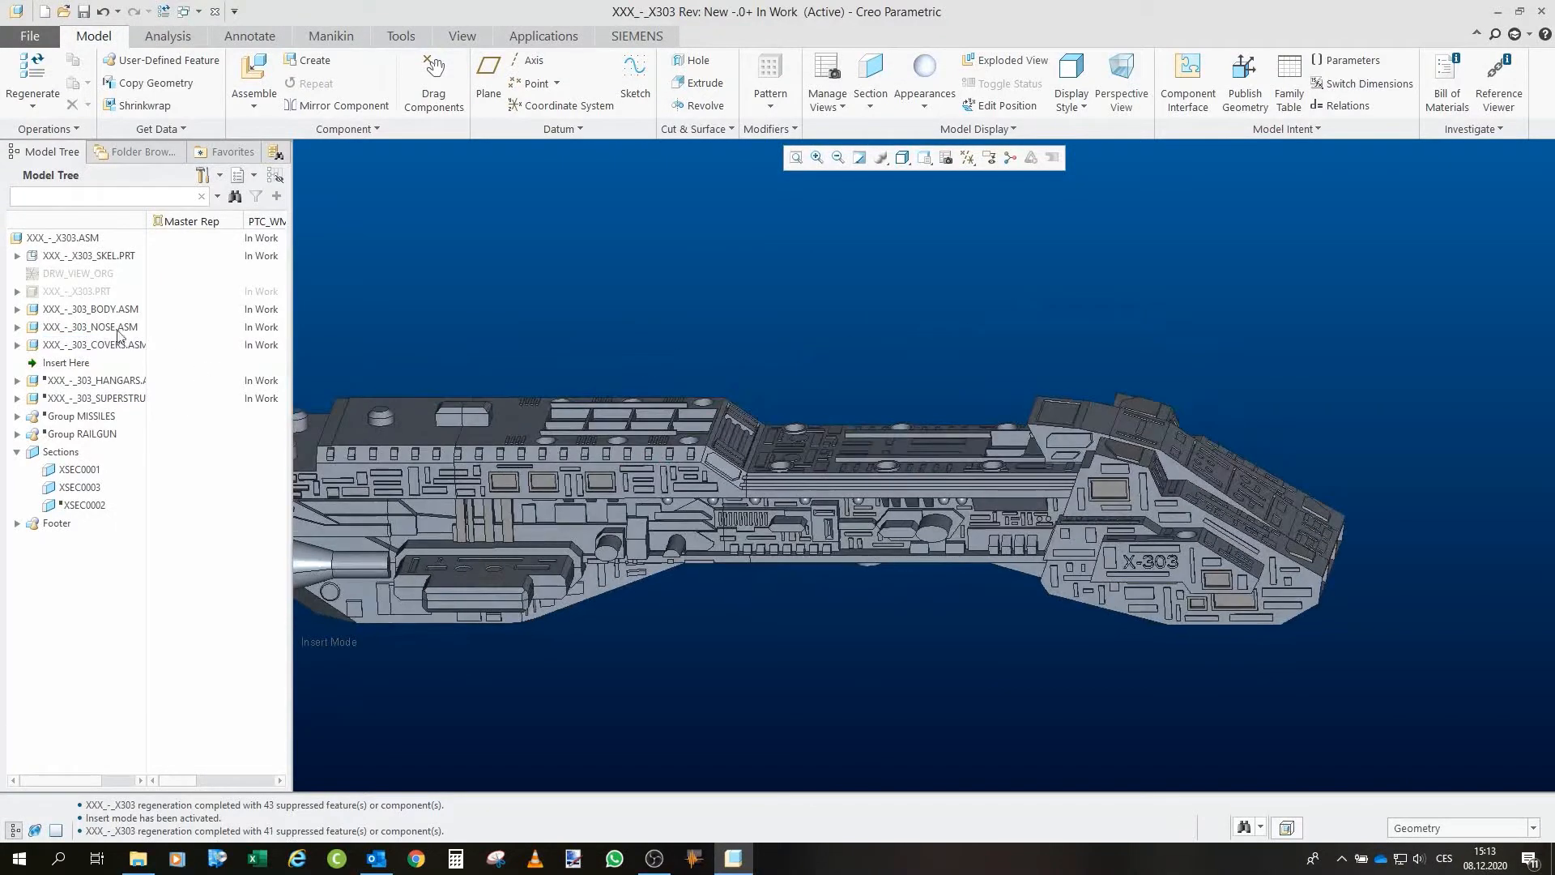
left_click(88, 344)
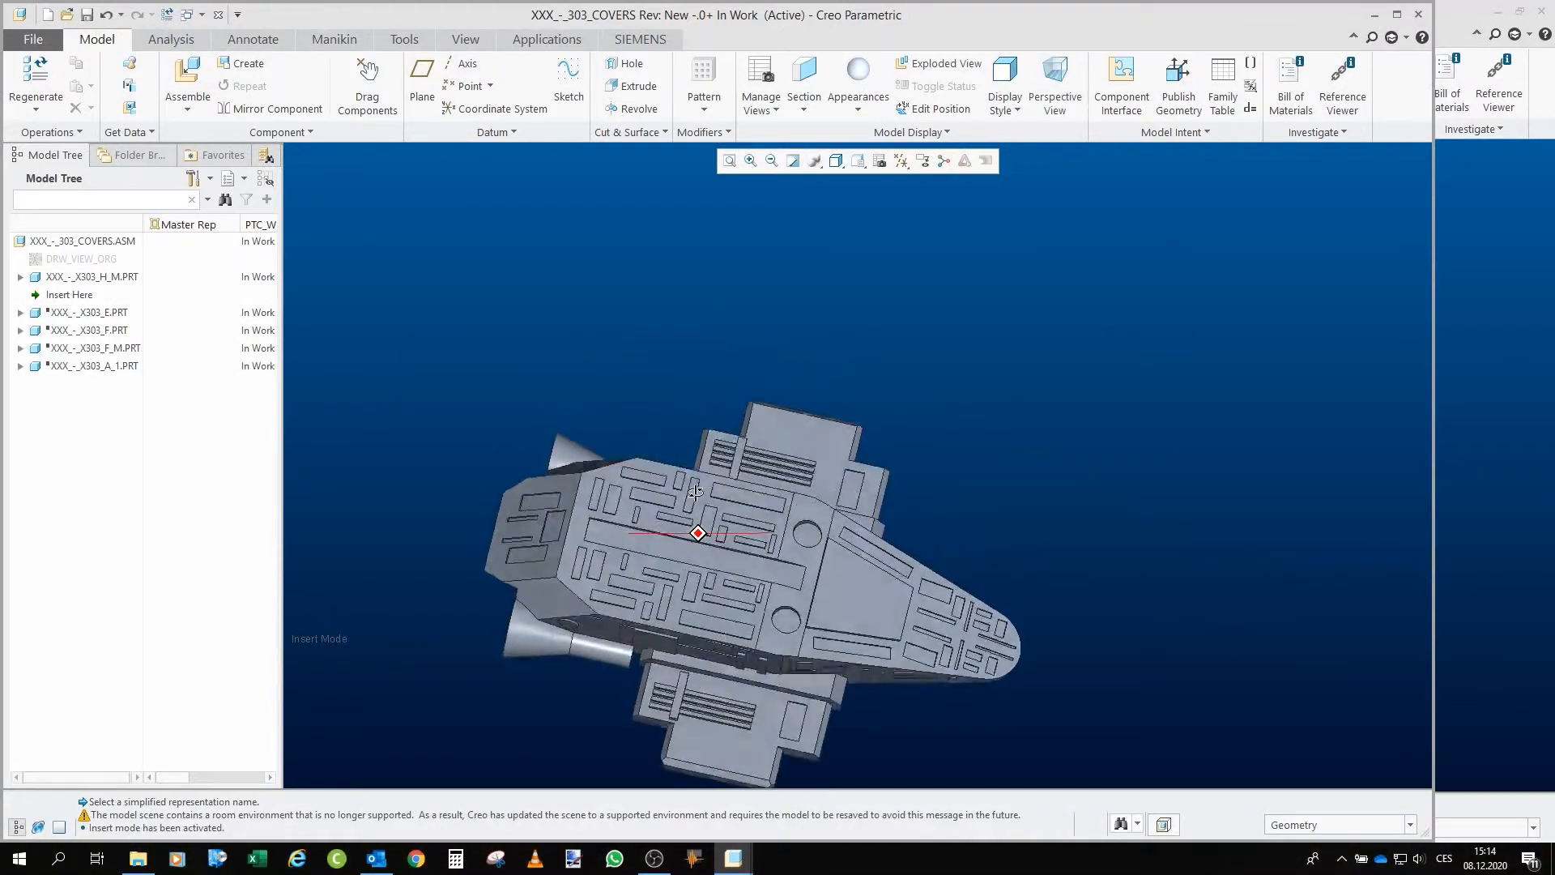
left_click_drag(697, 533, 661, 468)
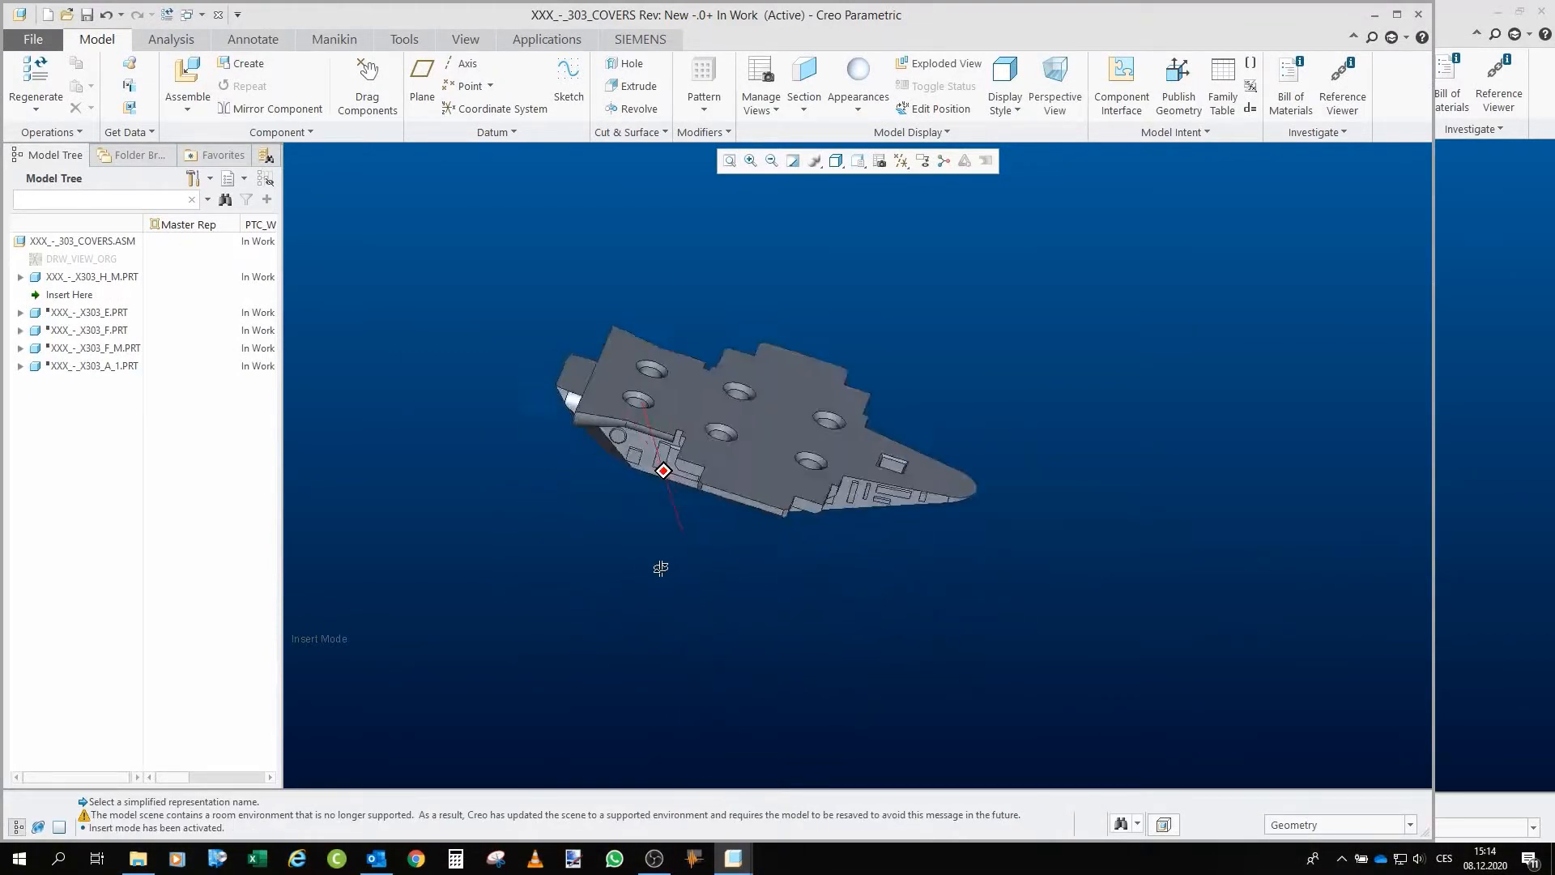